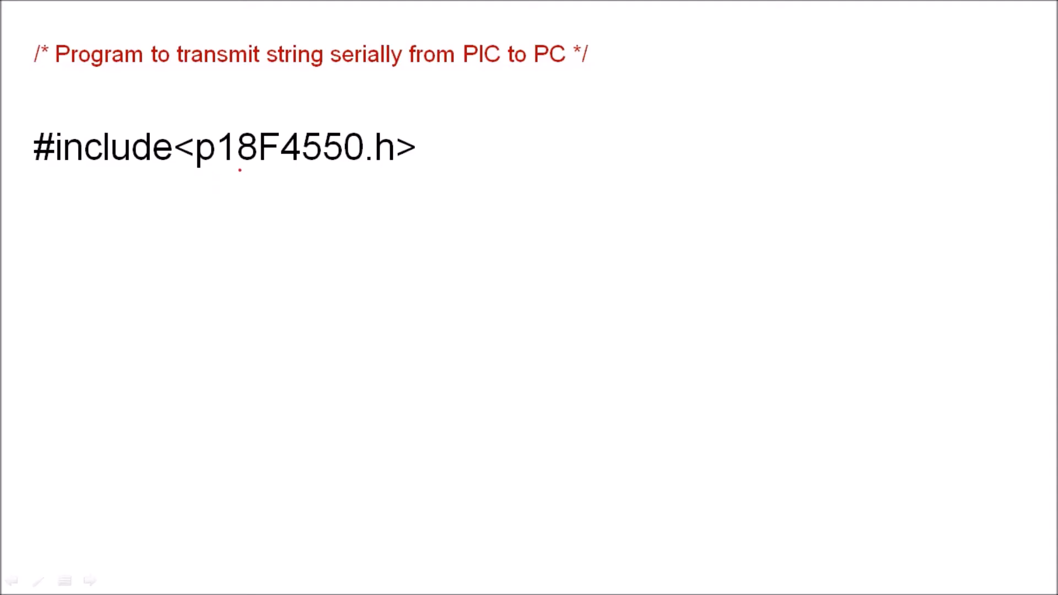
Step: Advance the slideshow to the void main(void) slide, noting the void delay() prototype
{"action": "type", "text": "void delay()"}
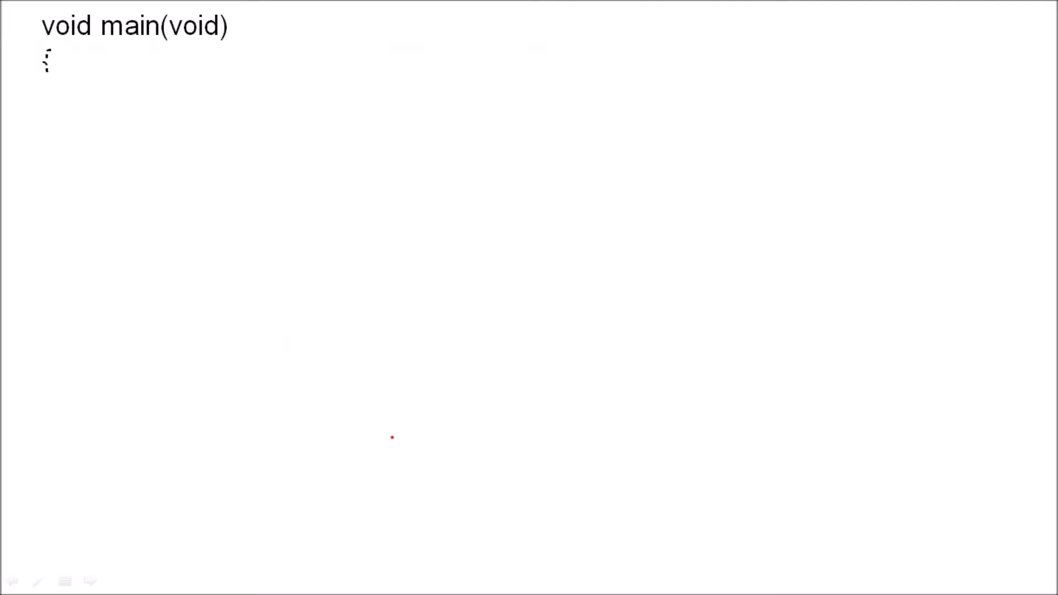
Step: Reveal the declaration unsigned char data,i; inside main on the slide
{"action": "type", "text": "unsigned char data,i;"}
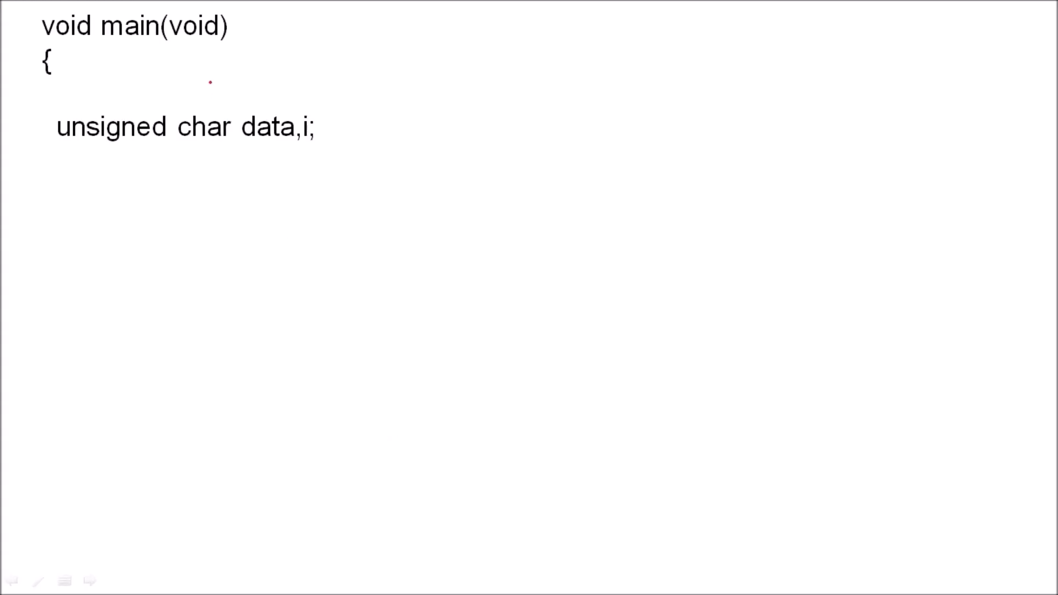
{"action": "left_click_drag", "start_coordinate": [248, 149], "coordinate": [342, 133]}
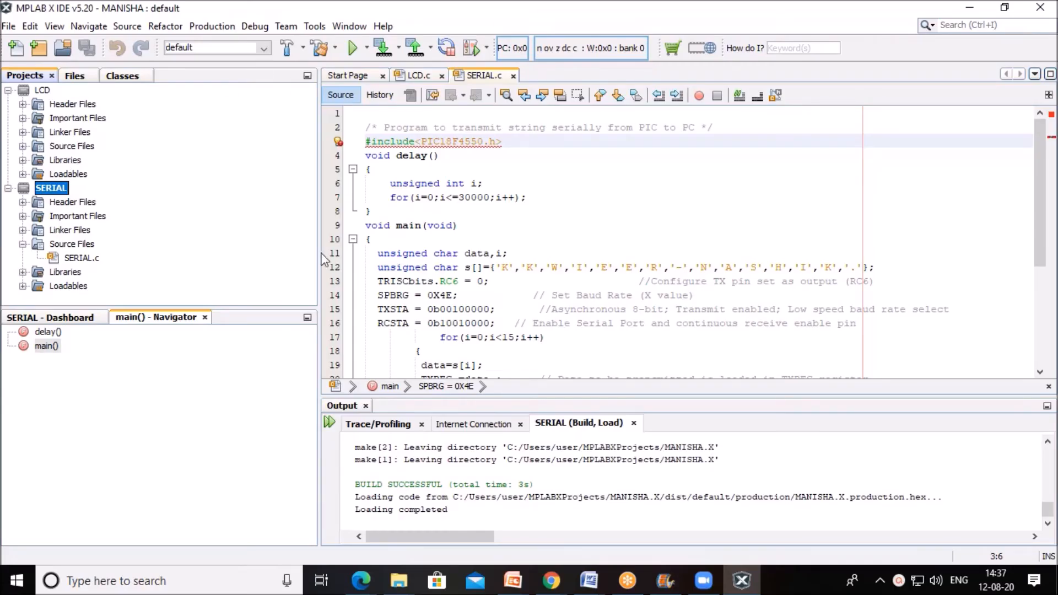
{"action": "mouse_move", "coordinate": [789, 585]}
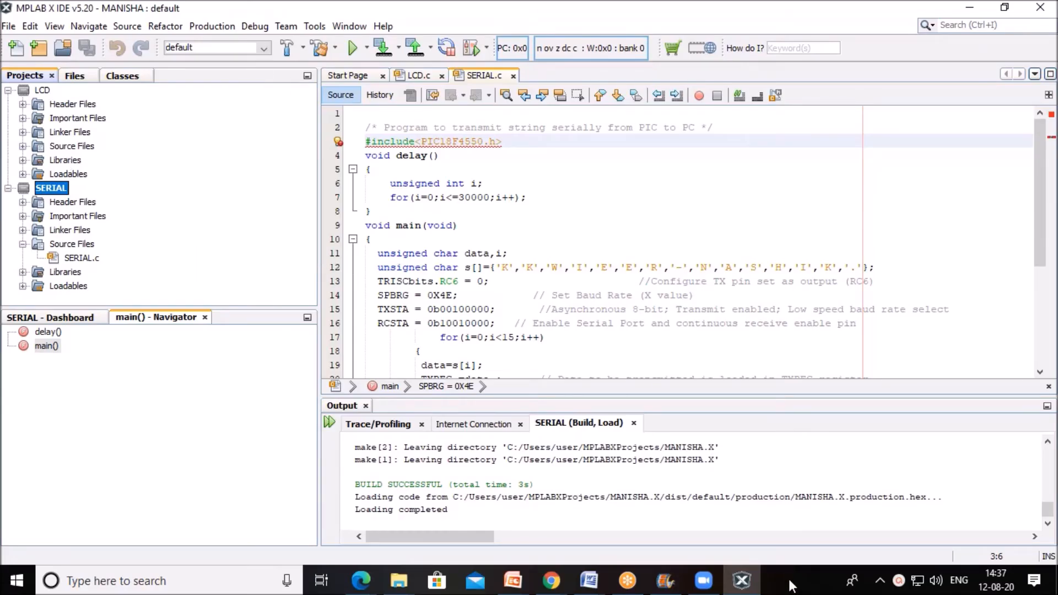
{"action": "mouse_move", "coordinate": [49, 278]}
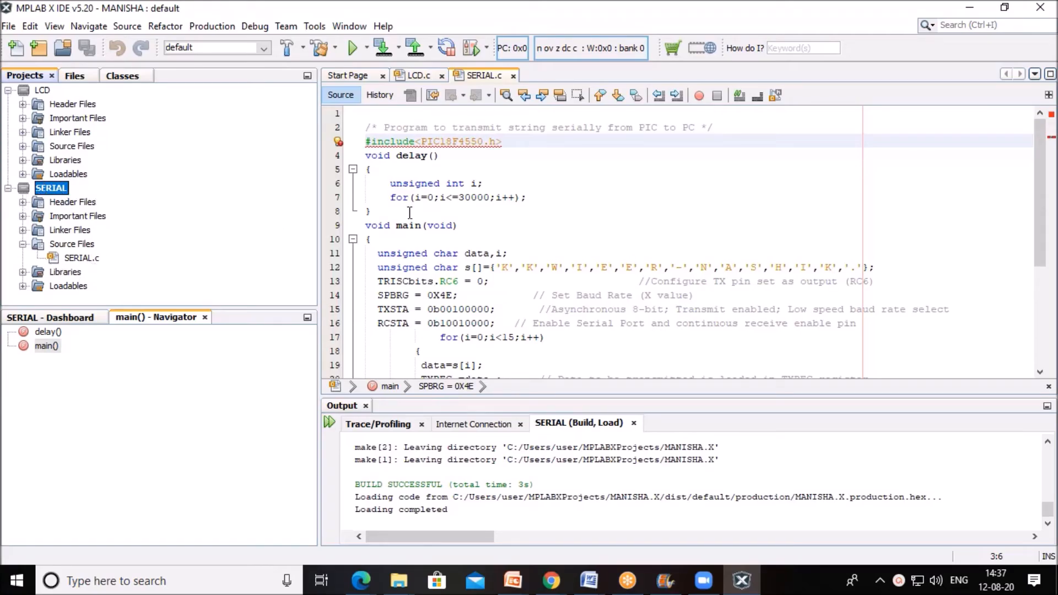
Step: Scroll SERIAL.c to the transmit loop and run Clean and Build to regenerate the hex file
{"action": "scroll", "scroll_direction": "down", "scroll_amount": 3}
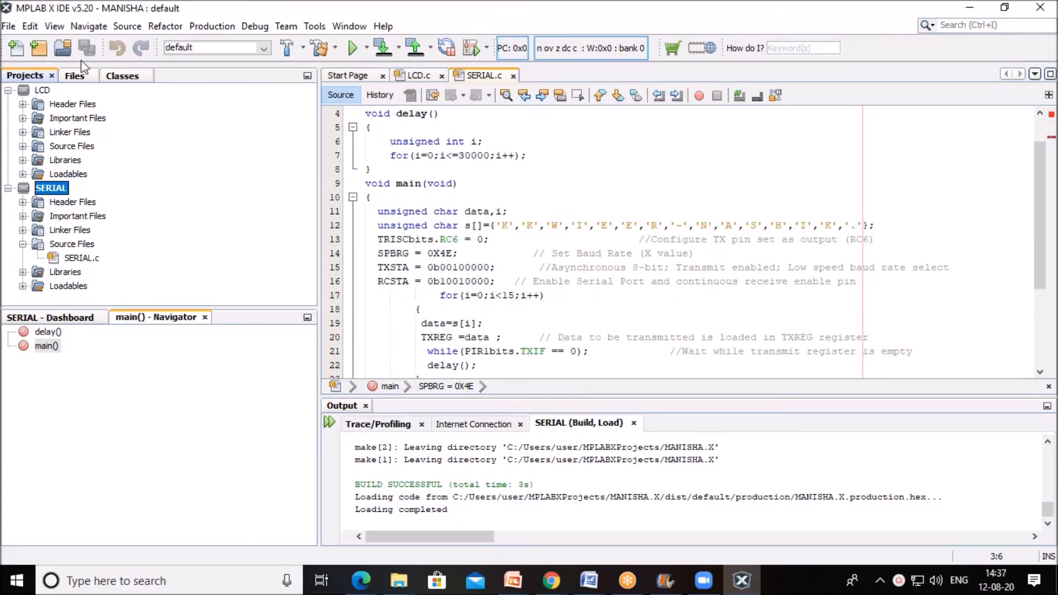
{"action": "left_click", "coordinate": [288, 47]}
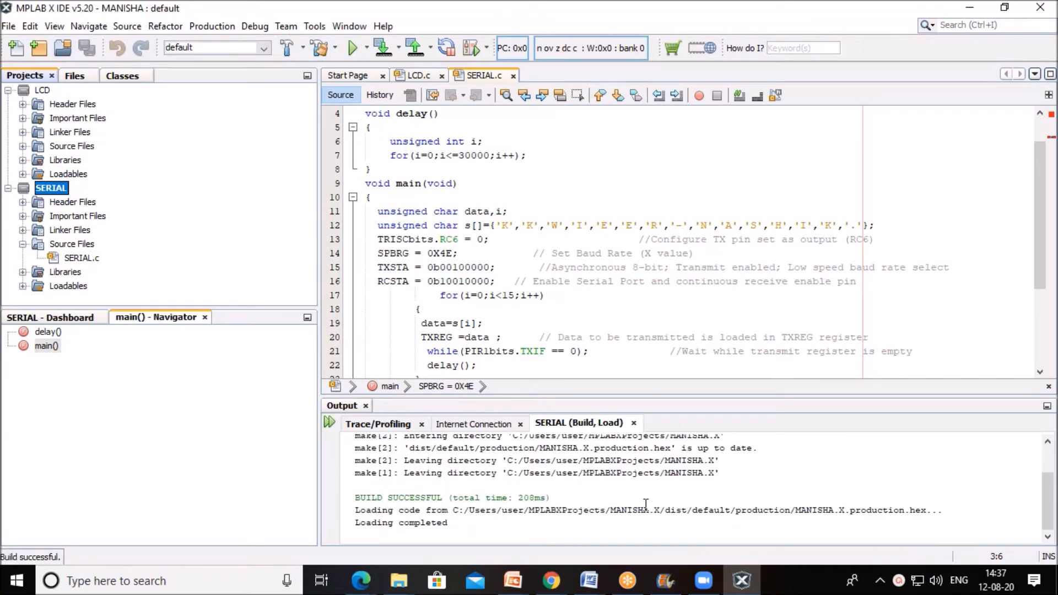
{"action": "mouse_move", "coordinate": [631, 520]}
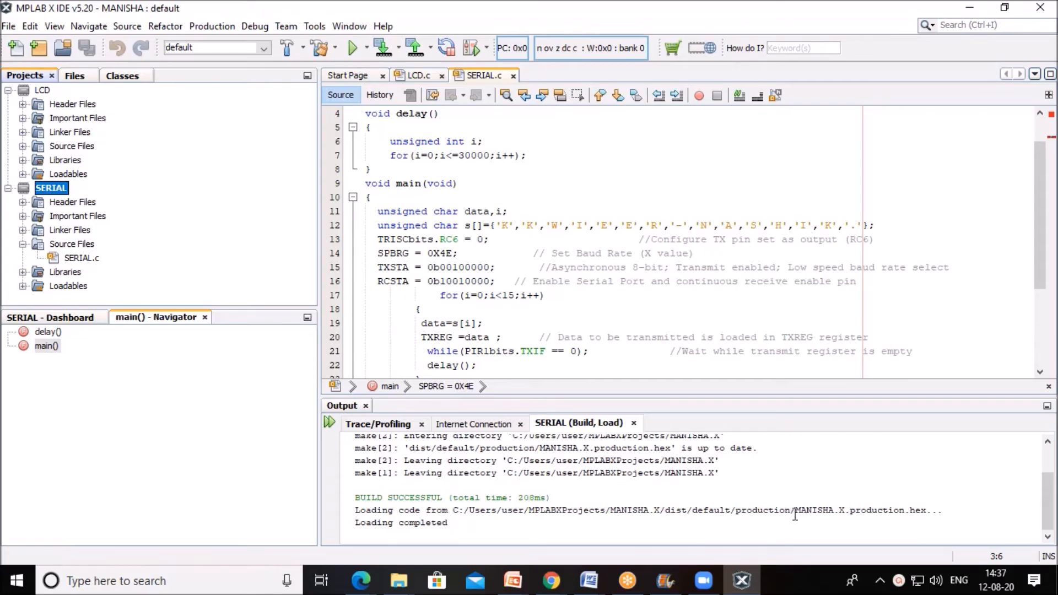
{"action": "mouse_move", "coordinate": [594, 461]}
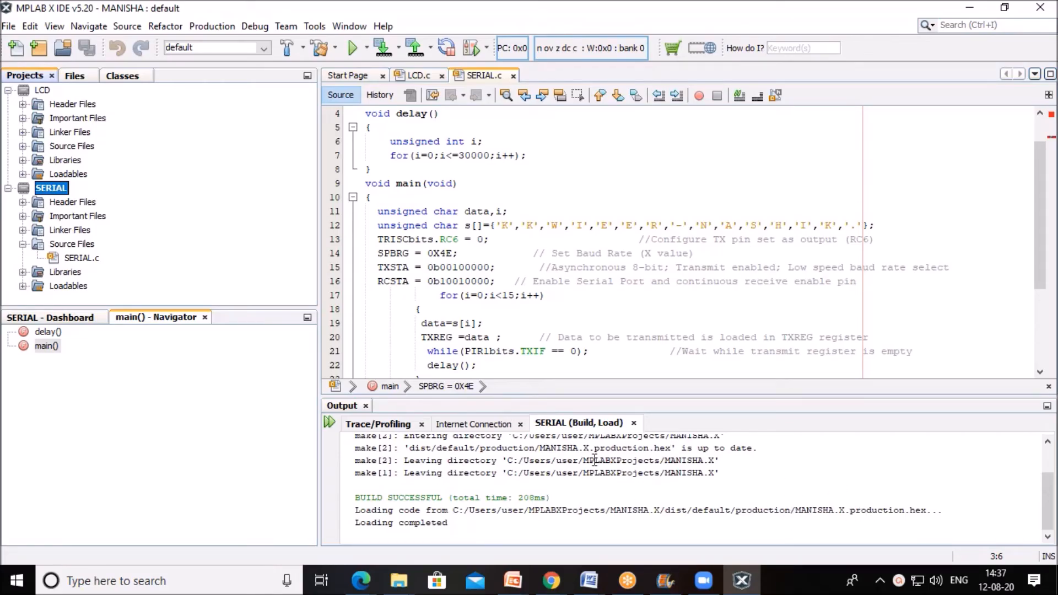
{"action": "mouse_move", "coordinate": [703, 482]}
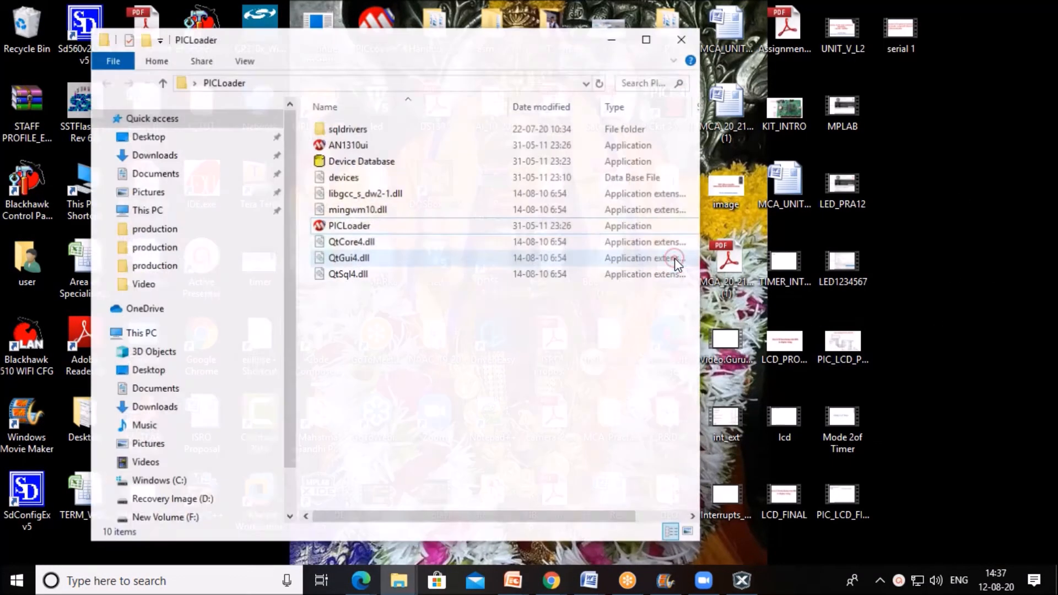
Step: Launch the PICLoader application from the PICLoader folder
{"action": "left_click", "coordinate": [348, 220]}
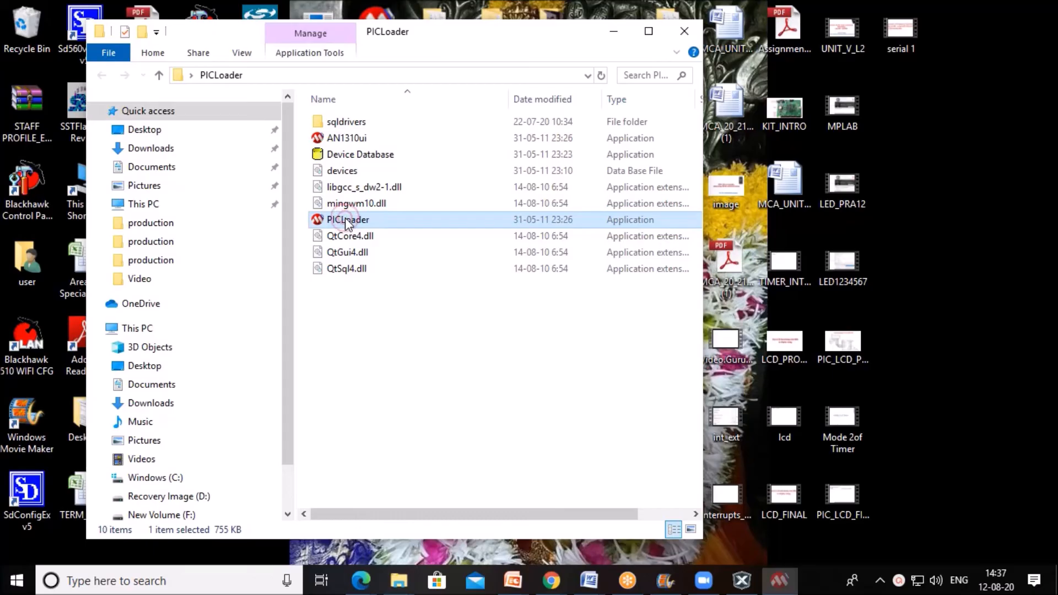
{"action": "double_click", "coordinate": [347, 219]}
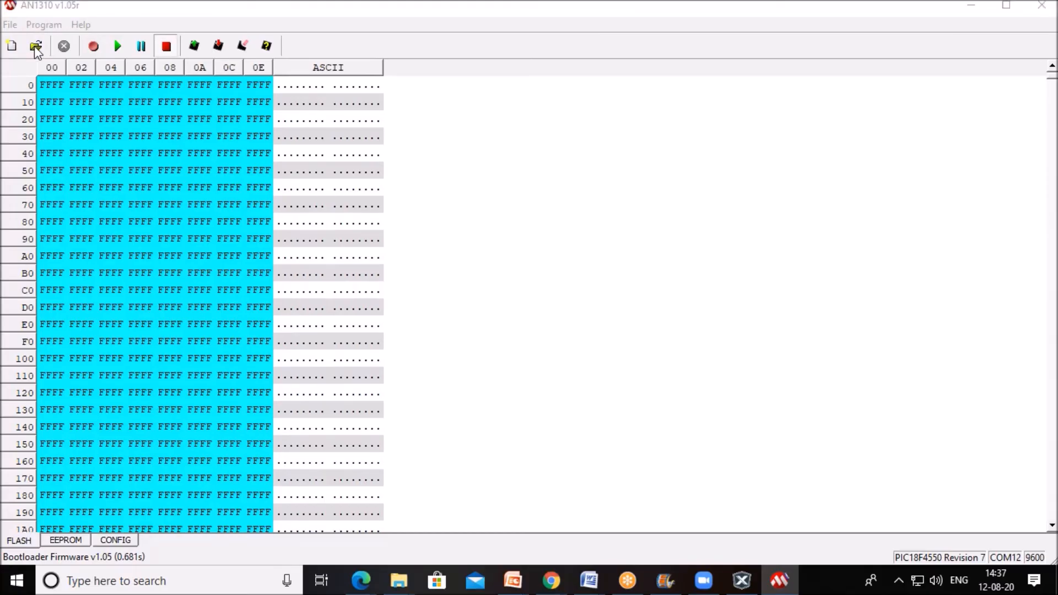
Step: Load MANISHA.X.production.hex, write it to the PIC18F4550 flash, then close AN1310
{"action": "left_click", "coordinate": [37, 46]}
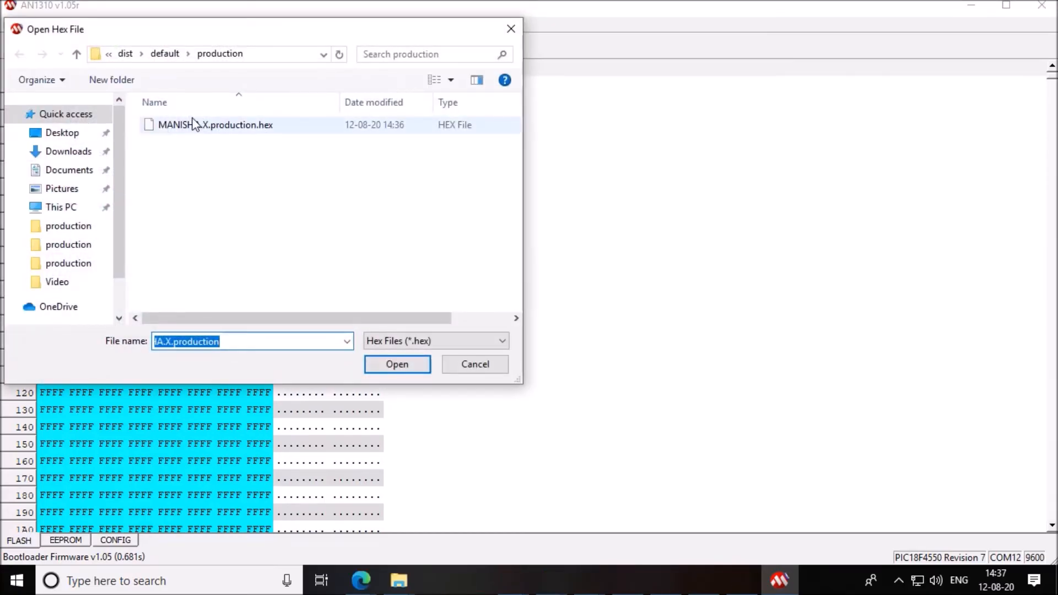
{"action": "left_click", "coordinate": [397, 364]}
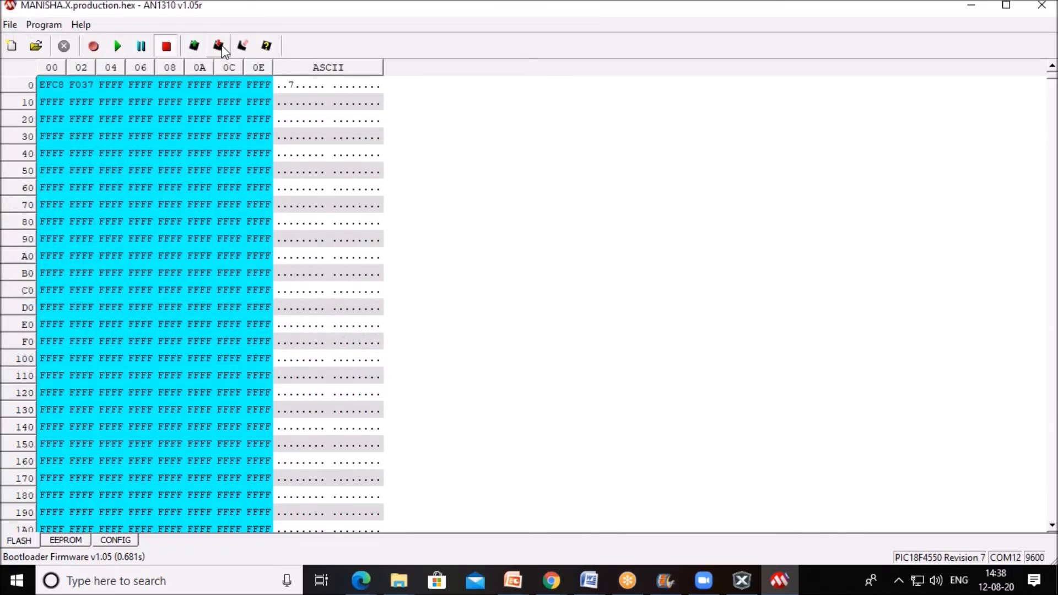
{"action": "left_click", "coordinate": [219, 46]}
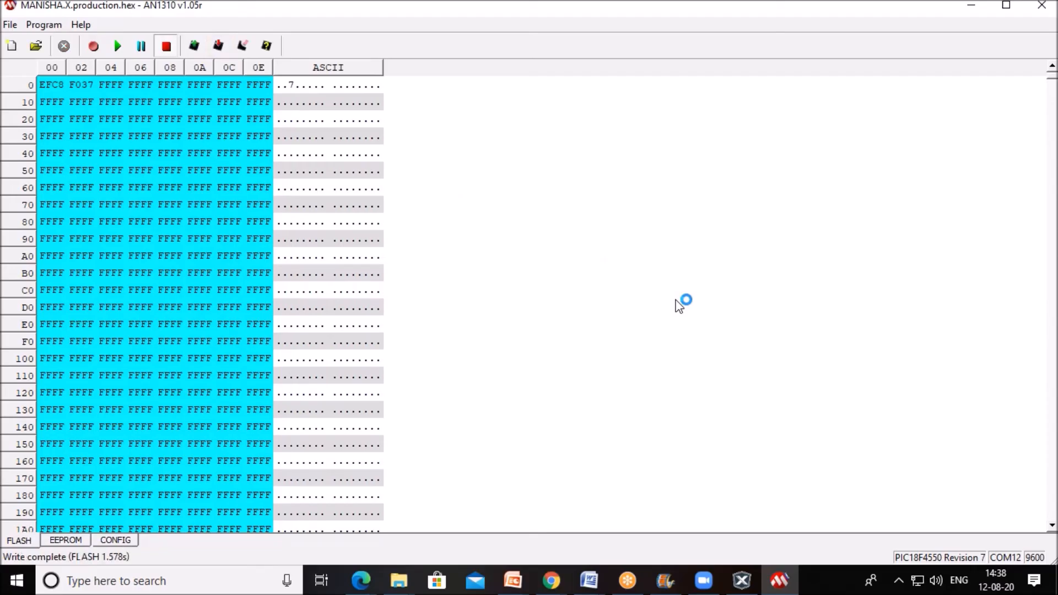
{"action": "mouse_move", "coordinate": [271, 545]}
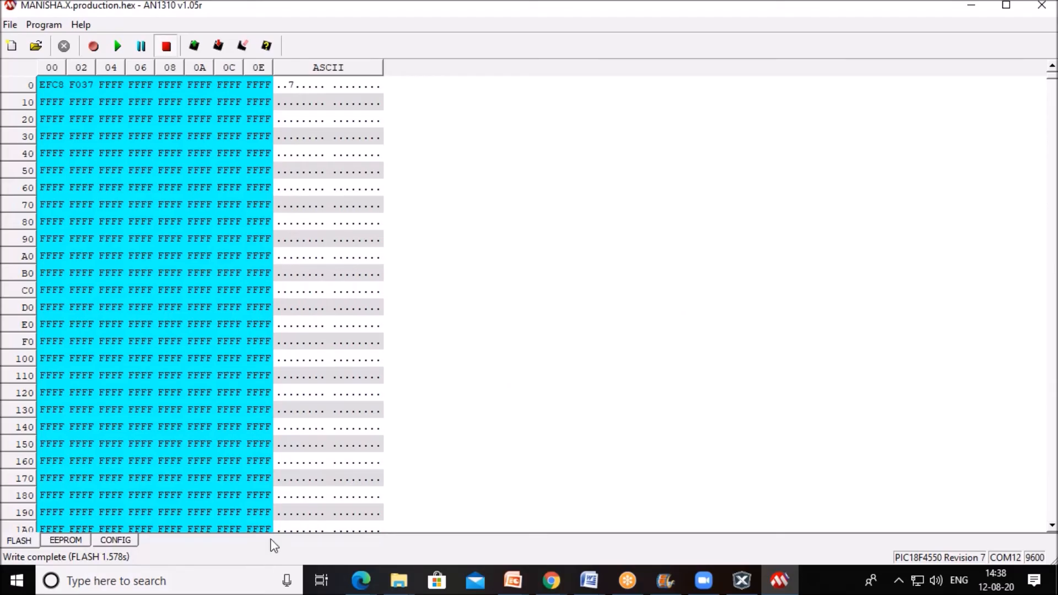
{"action": "mouse_move", "coordinate": [995, 15]}
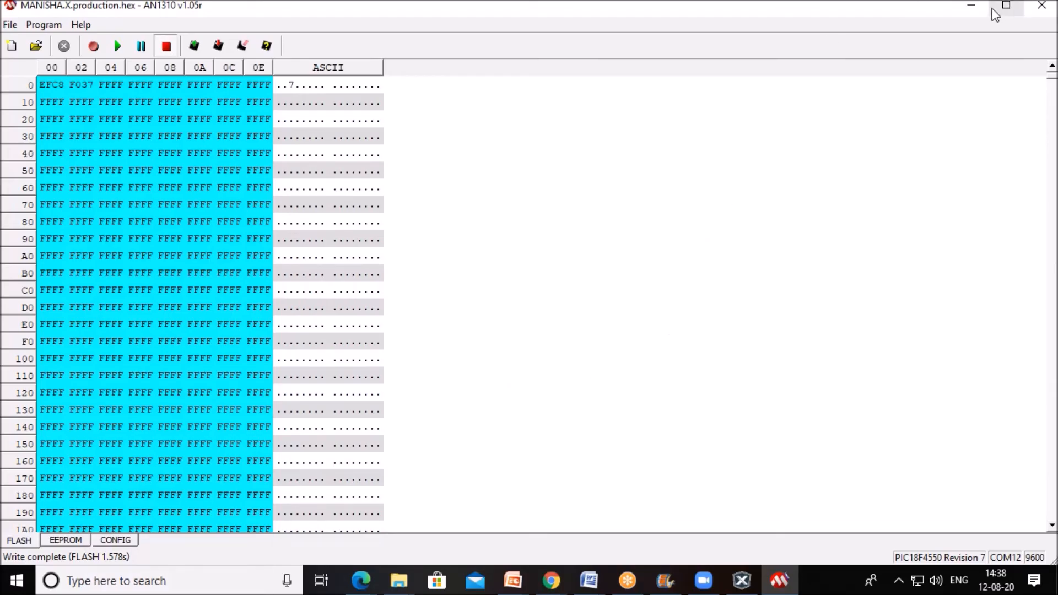
{"action": "mouse_move", "coordinate": [1038, 7]}
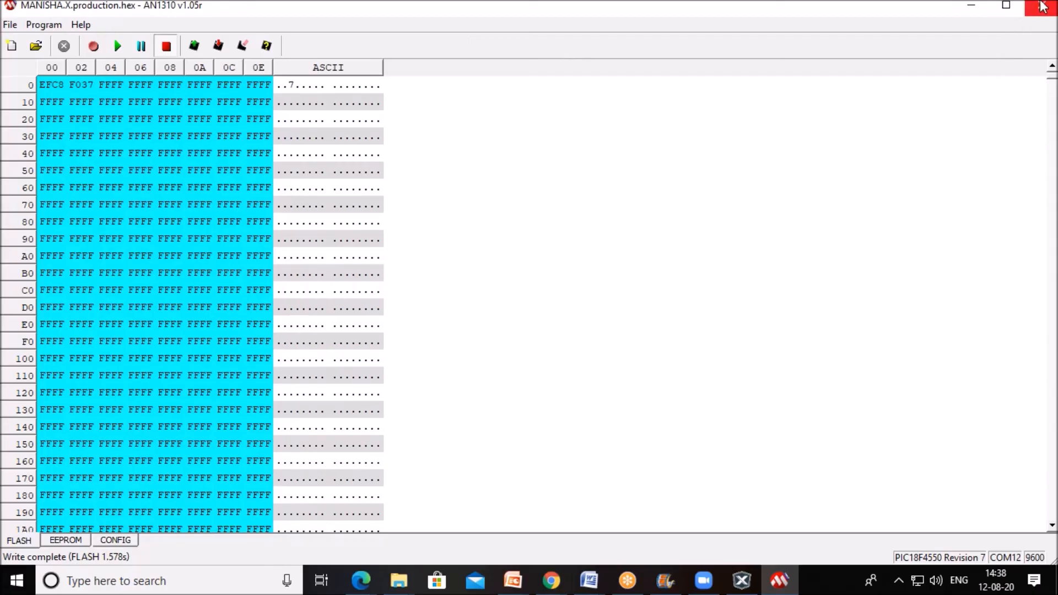
{"action": "mouse_move", "coordinate": [1043, 6]}
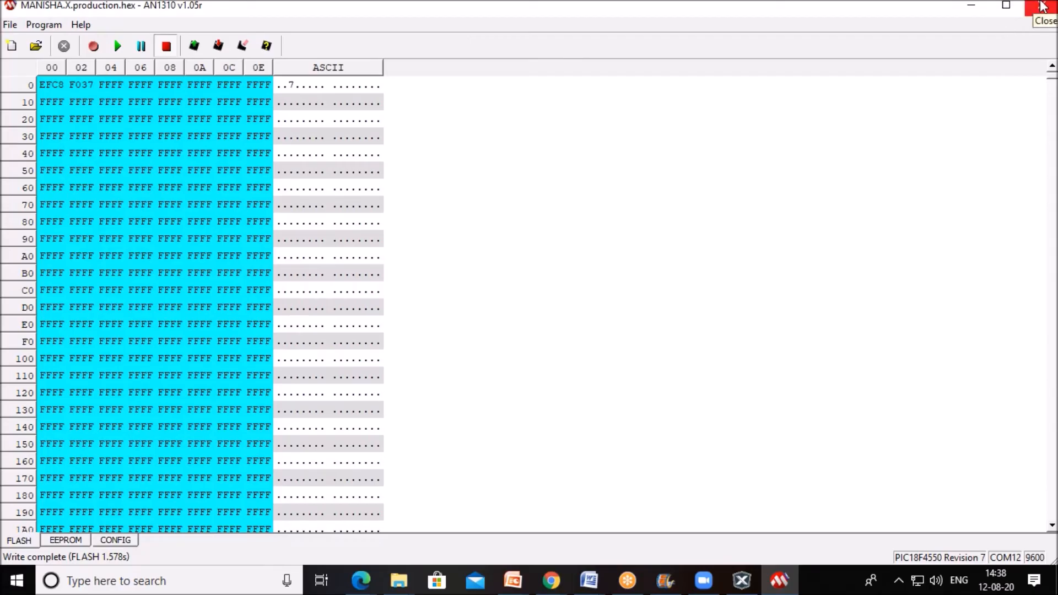
{"action": "left_click", "coordinate": [1042, 6]}
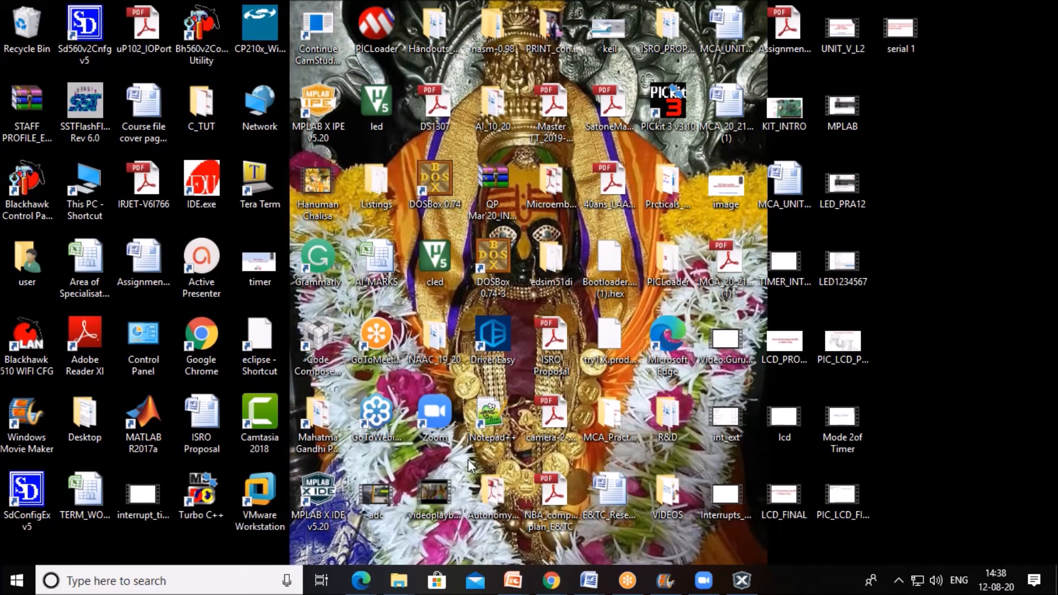
Step: Launch Tera Term and connect over serial to COM12 USB Serial Port at 9600 baud
{"action": "left_click", "coordinate": [201, 178]}
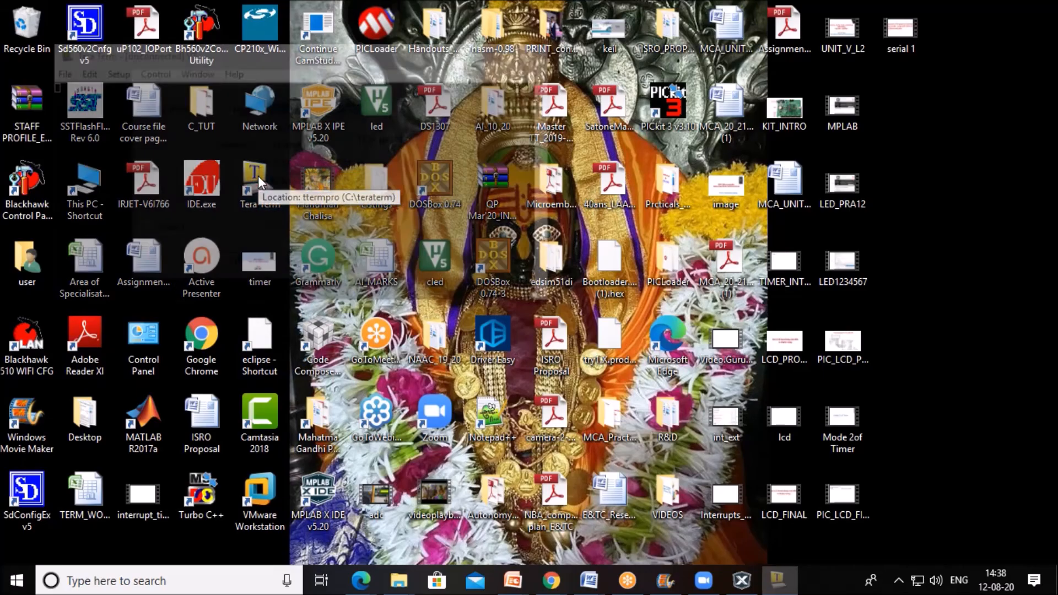
{"action": "double_click", "coordinate": [260, 176]}
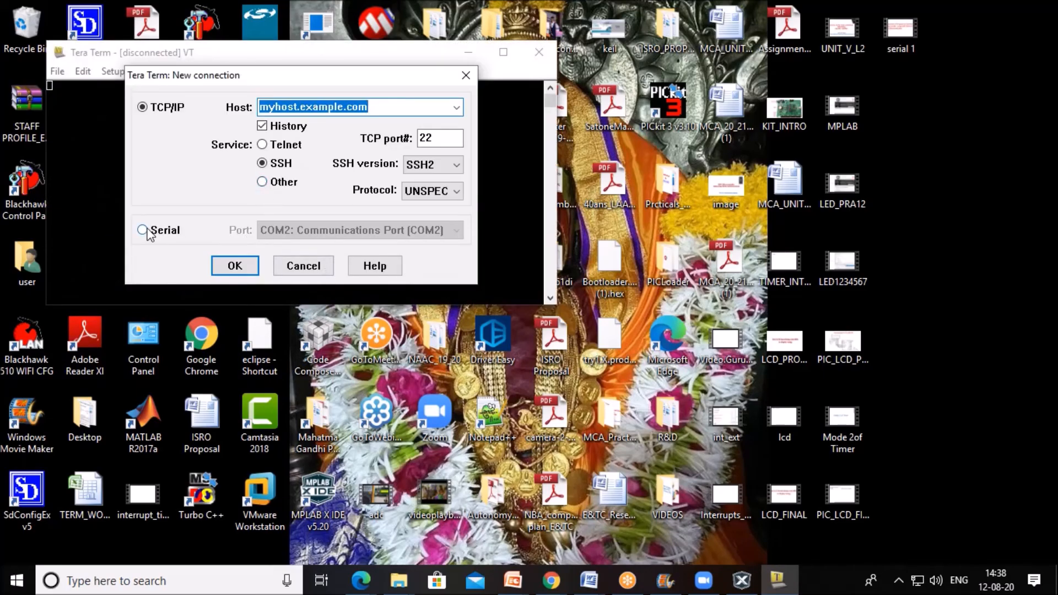
{"action": "left_click", "coordinate": [143, 231]}
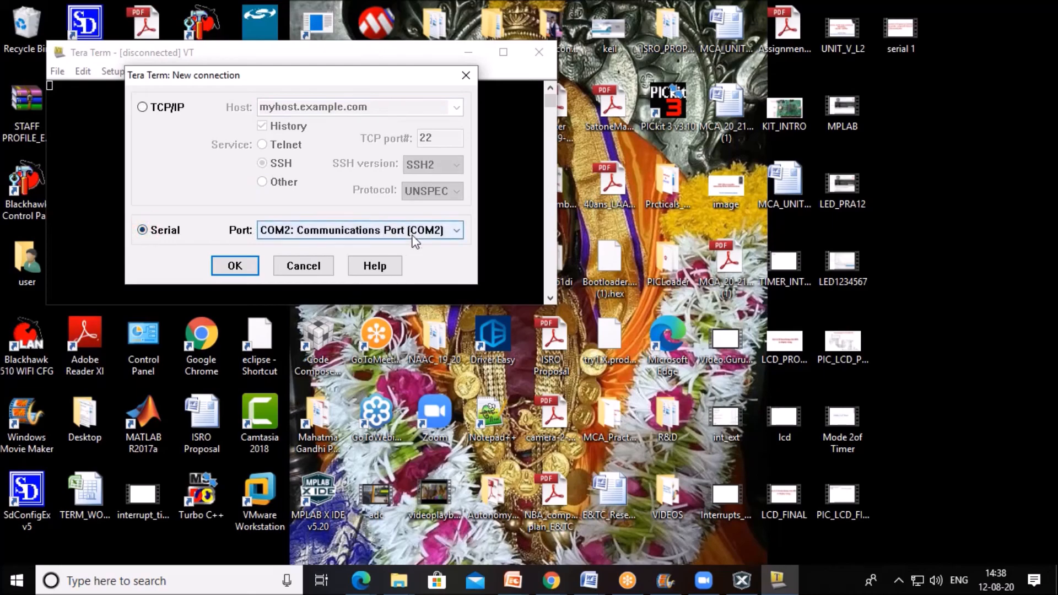
{"action": "mouse_move", "coordinate": [430, 250]}
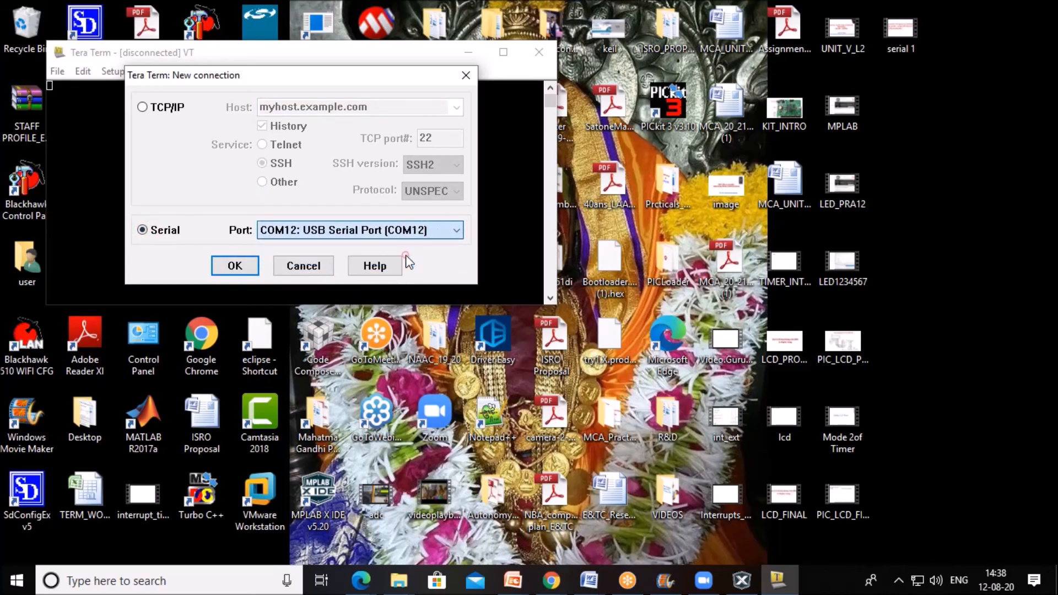
{"action": "mouse_move", "coordinate": [307, 239]}
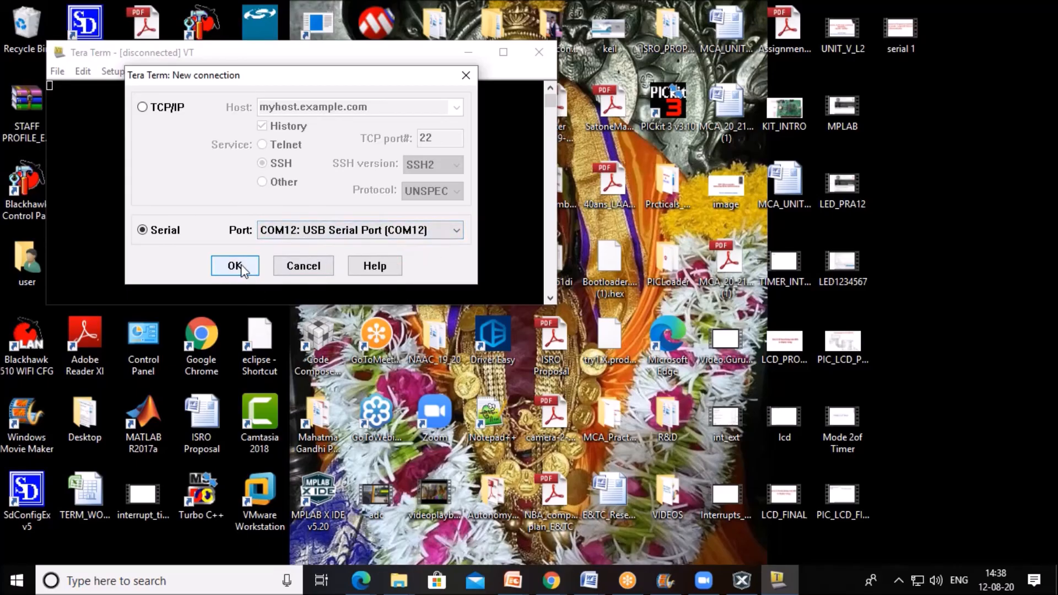
{"action": "left_click", "coordinate": [235, 266]}
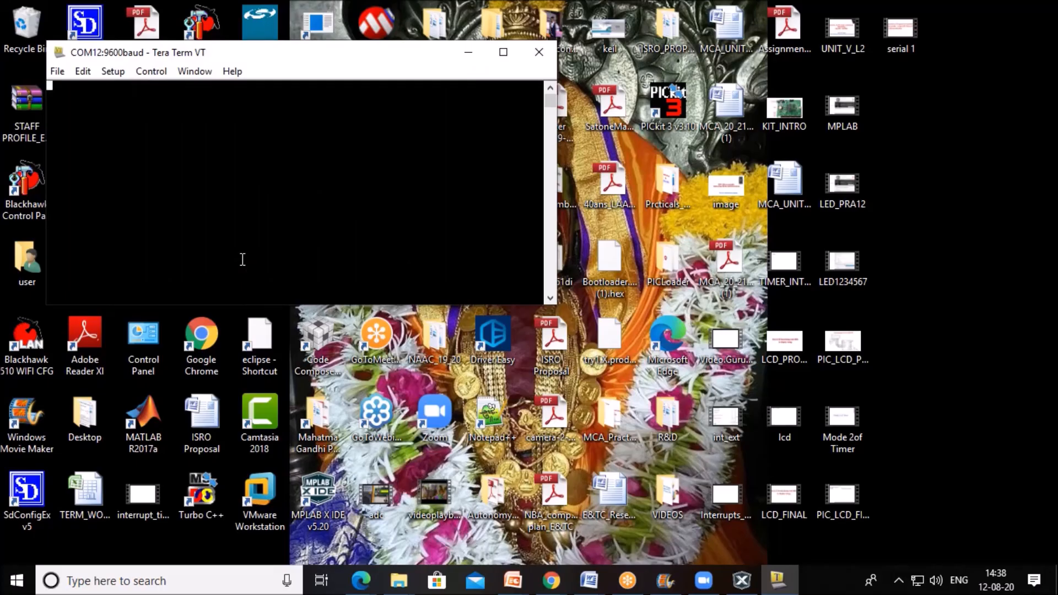
{"action": "mouse_move", "coordinate": [100, 105]}
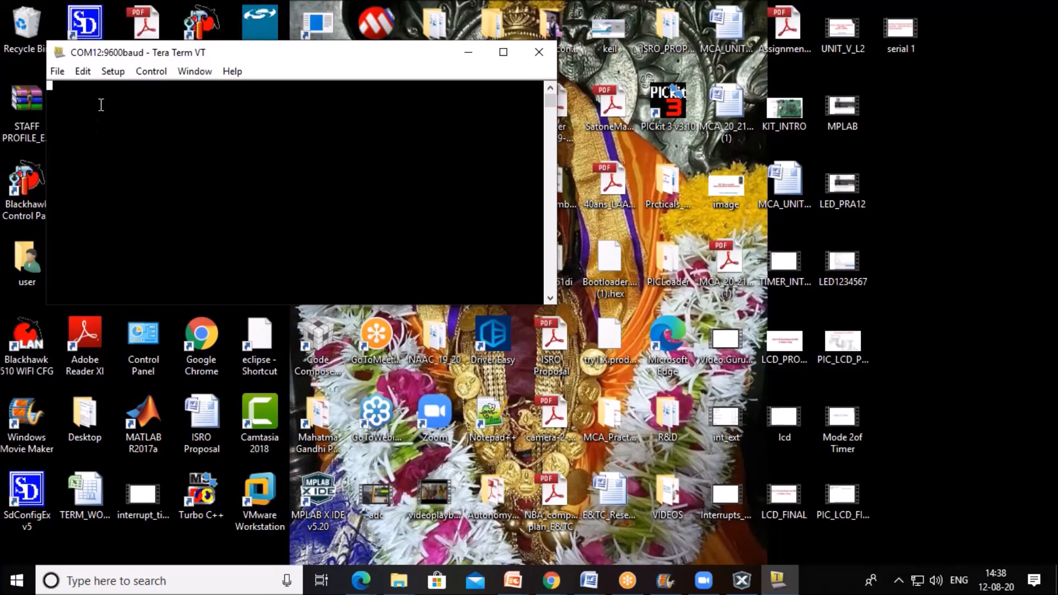
{"action": "mouse_move", "coordinate": [538, 52]}
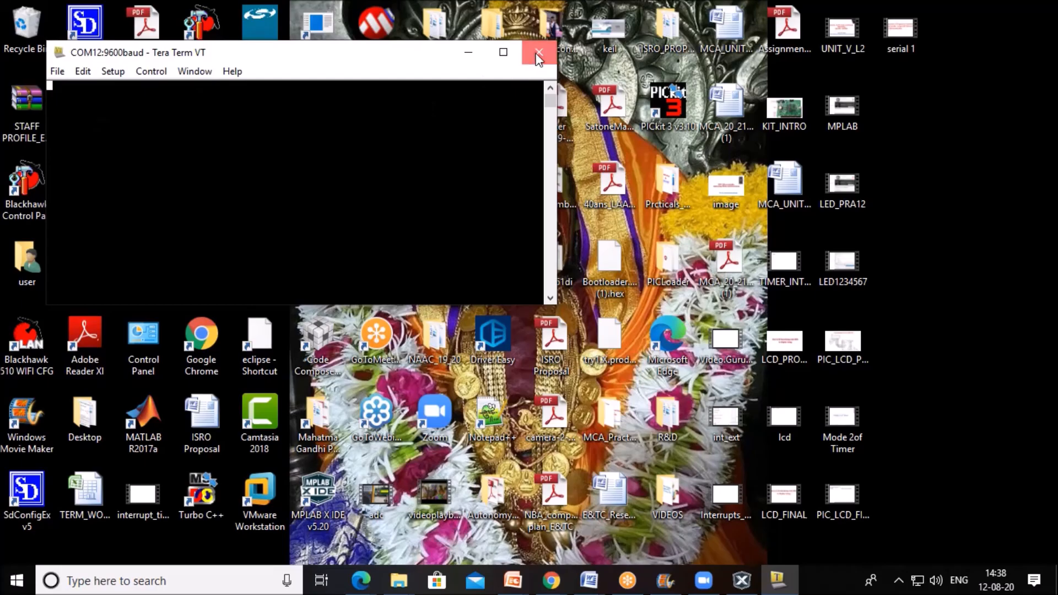